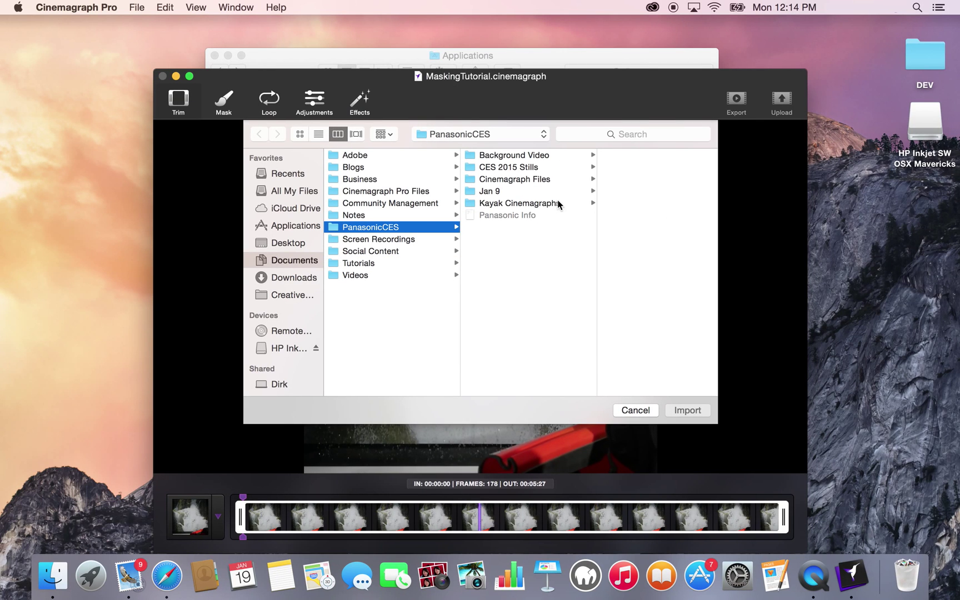
- Import the kayak-in-waterfall footage as the MaskingTutorial project and go full screen
{"action": "left_click", "coordinate": [506, 166]}
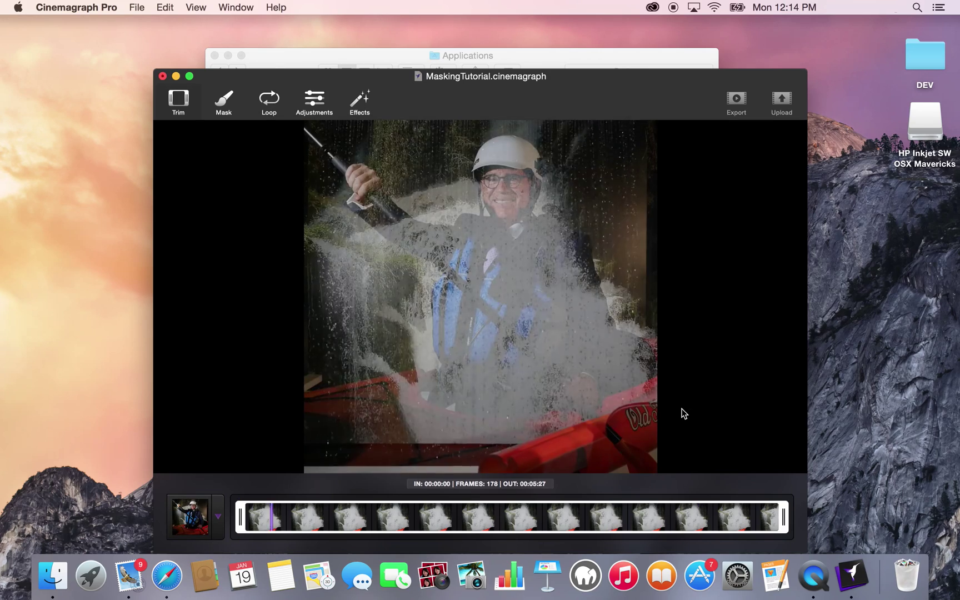
{"action": "left_click", "coordinate": [190, 76]}
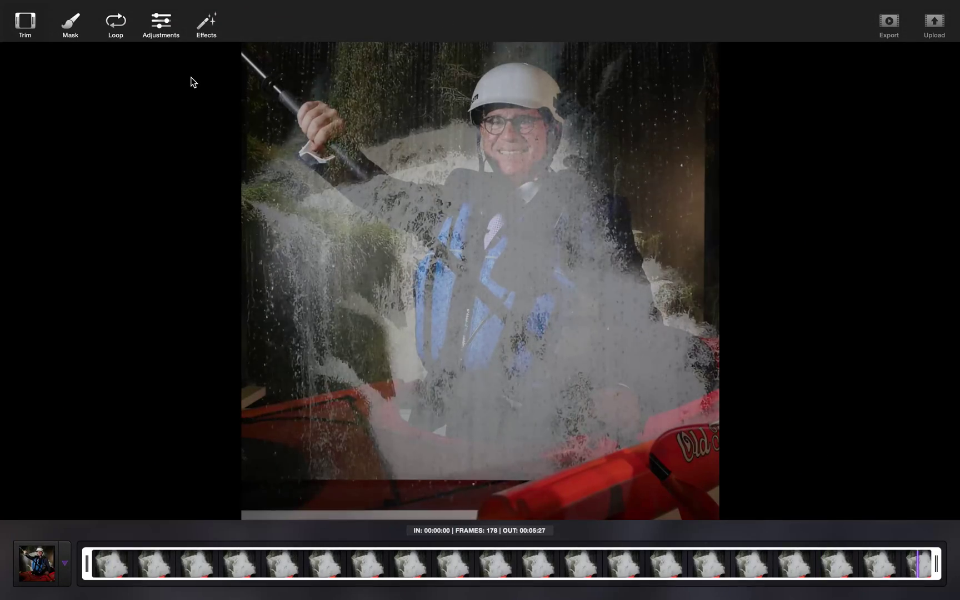
{"action": "left_click", "coordinate": [646, 562]}
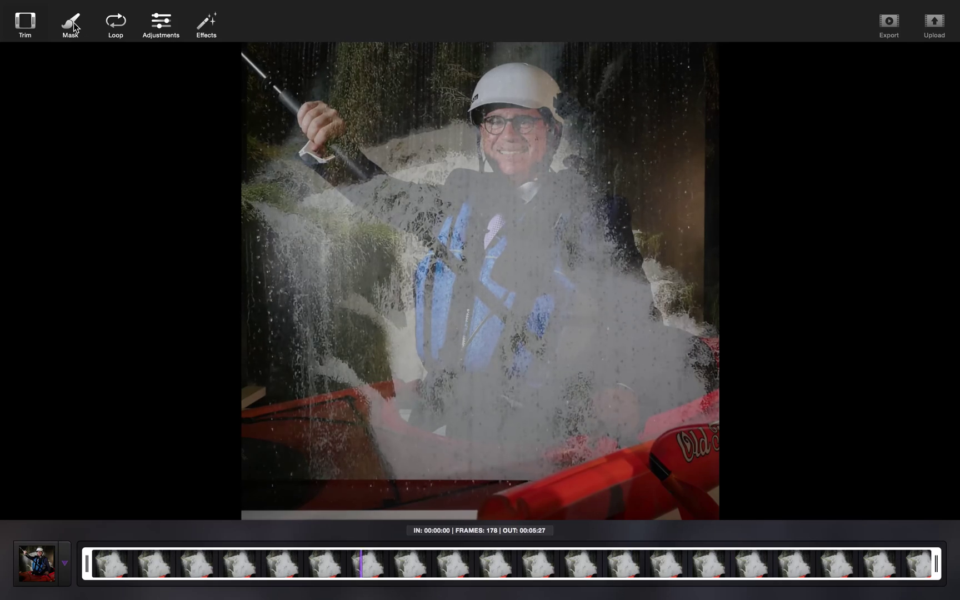
- Switch to the Mask tool and paint a mask stroke around the kayaker
{"action": "left_click", "coordinate": [70, 23]}
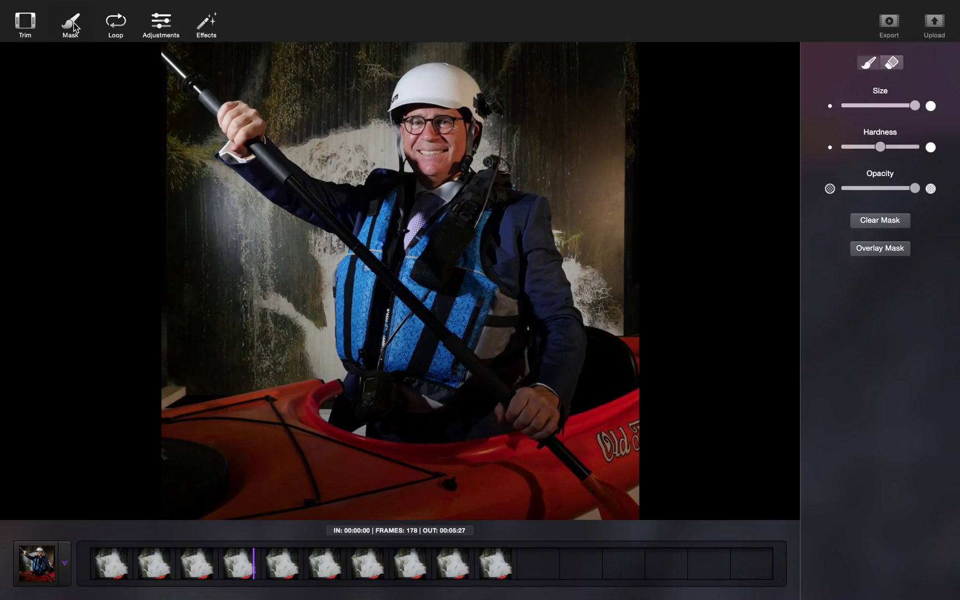
{"action": "left_click_drag", "start_coordinate": [930, 105], "coordinate": [913, 106]}
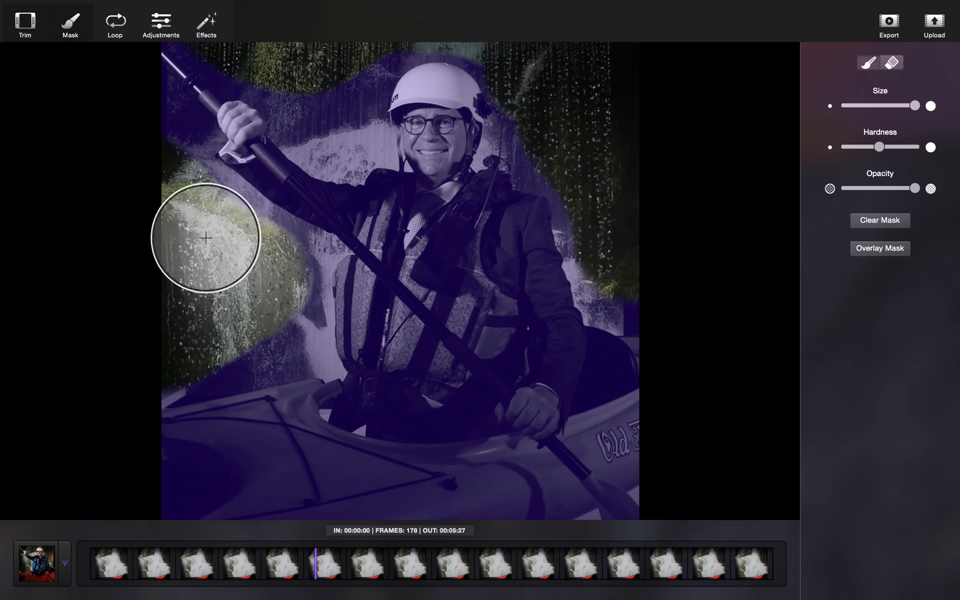
- Refine the kayaker mask, then upload the cinemagraph publicly to Flixel
{"action": "left_click_drag", "start_coordinate": [930, 188], "coordinate": [914, 188]}
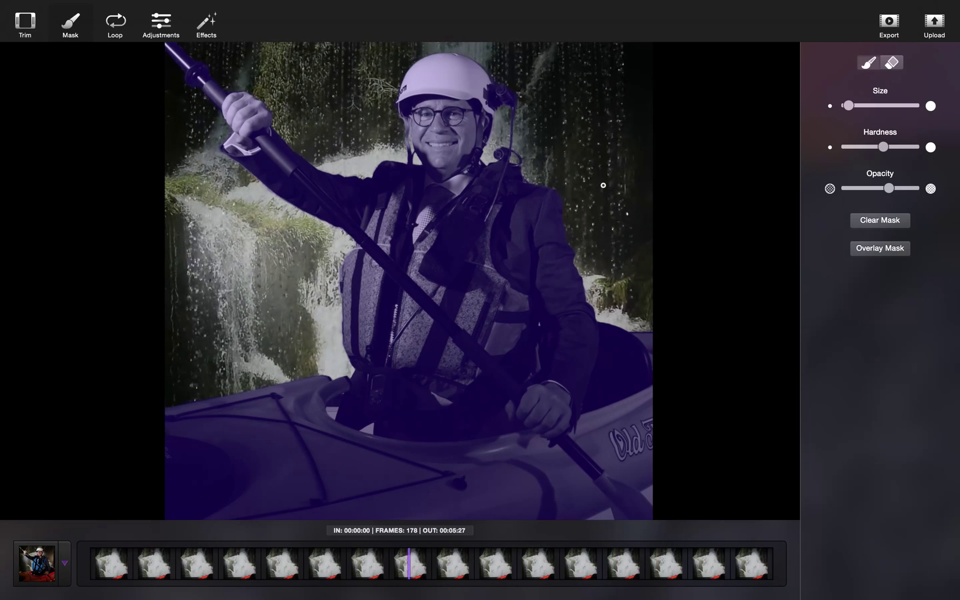
{"action": "left_click", "coordinate": [934, 21]}
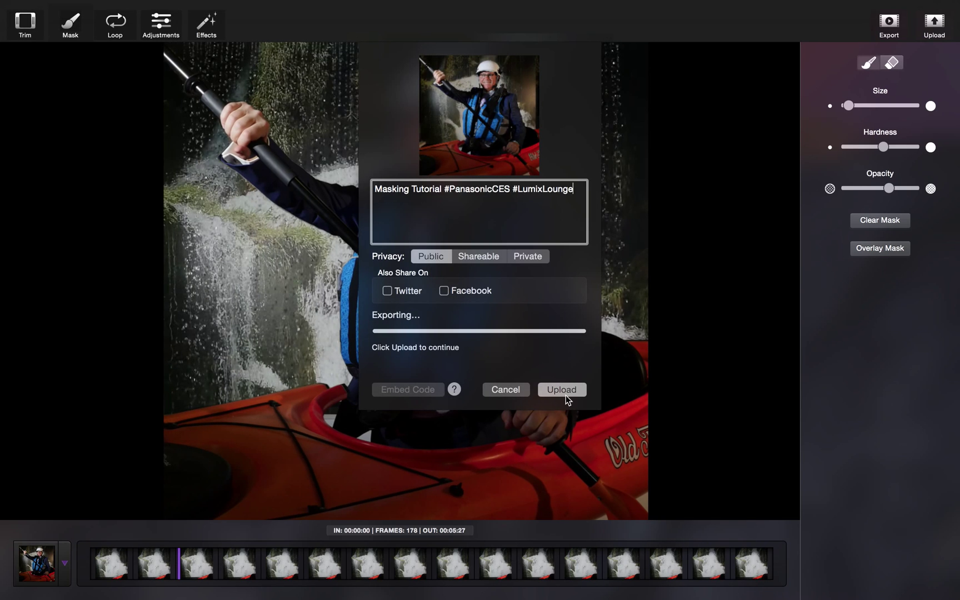
{"action": "left_click", "coordinate": [560, 390]}
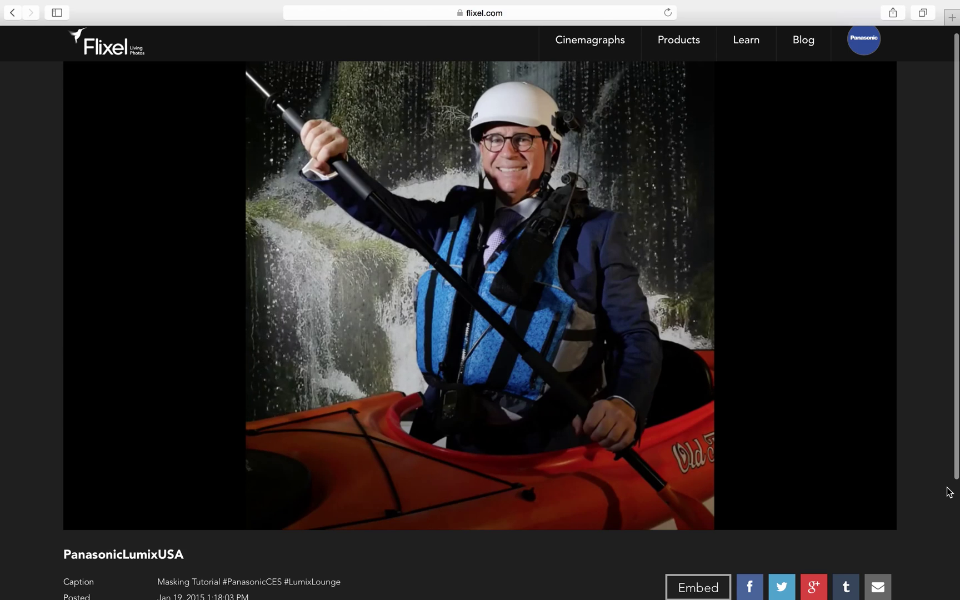